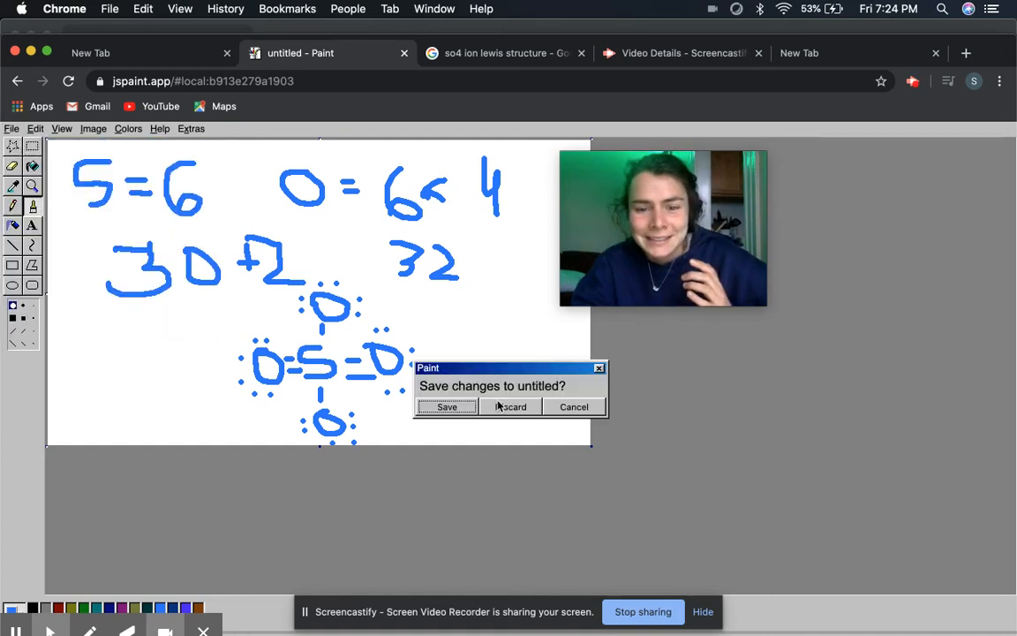
# Discard the unsaved sulfate drawing to get a blank canvas
pyautogui.click(510, 406)
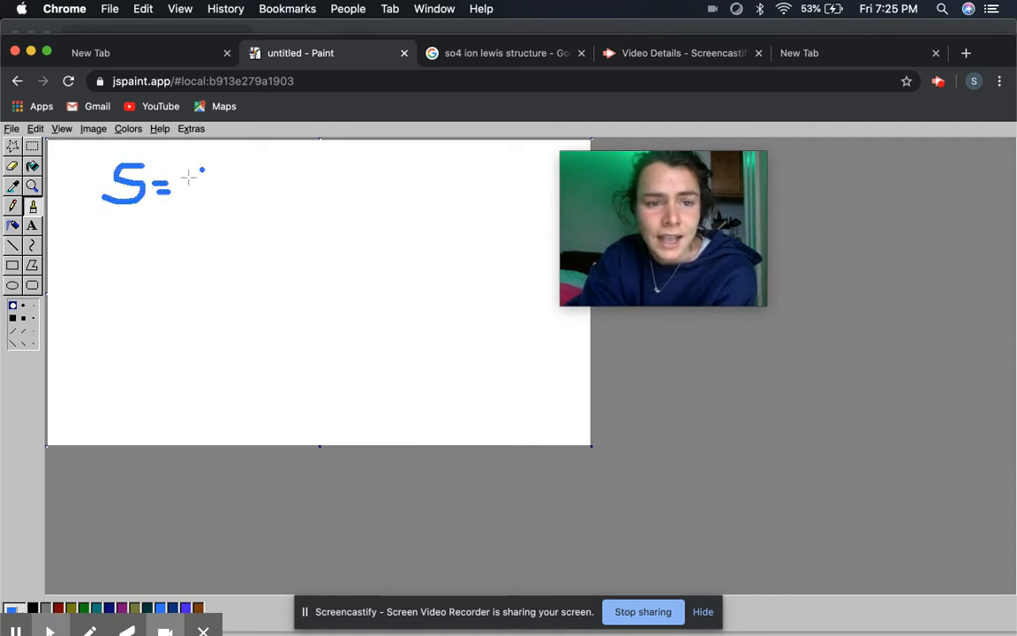
# Handwrite S=6 and O=6·4 in blue at the top of the canvas
pyautogui.moveTo(190, 172); pyautogui.dragTo(220, 212)
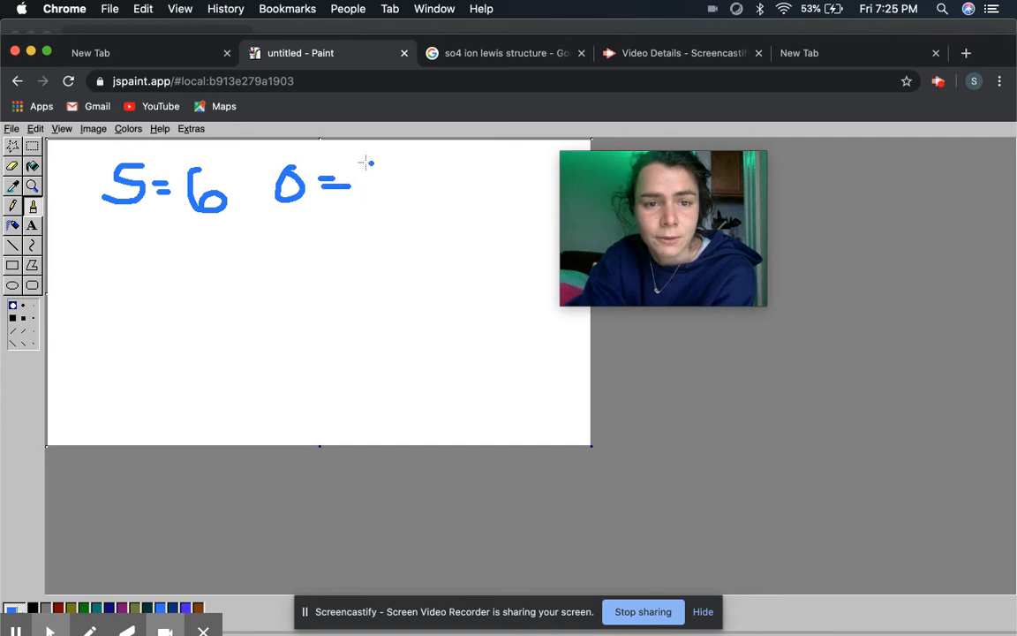
pyautogui.moveTo(357, 172); pyautogui.dragTo(379, 199)
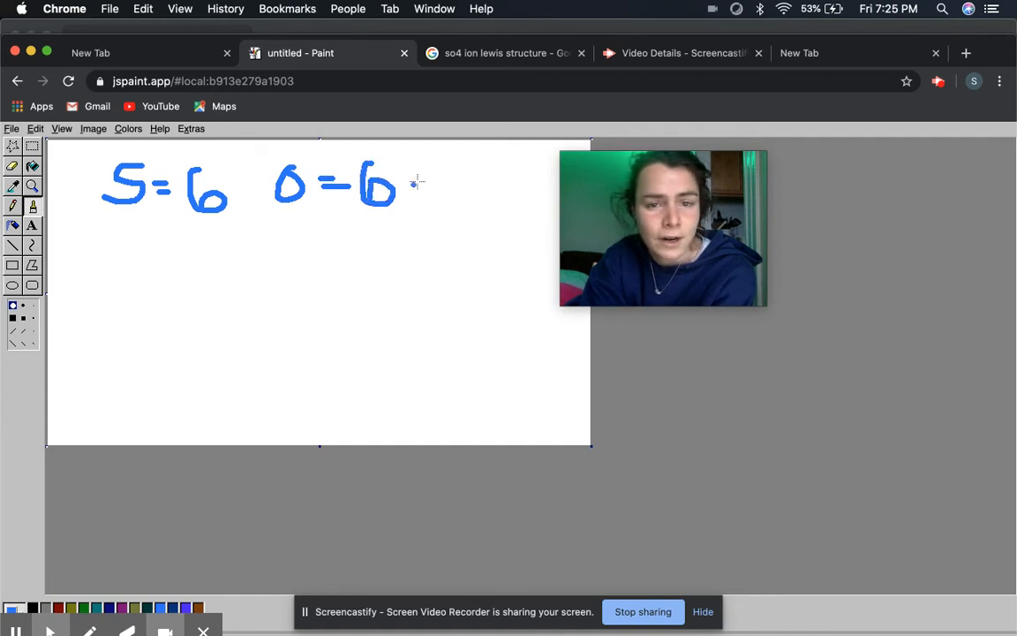
pyautogui.moveTo(428, 172); pyautogui.dragTo(442, 196)
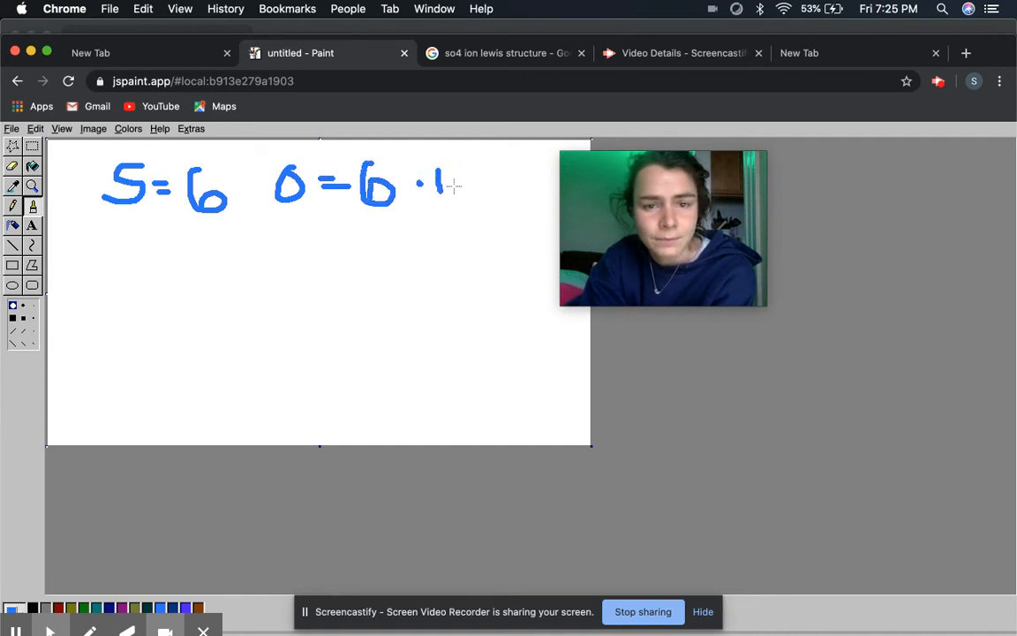
pyautogui.moveTo(441, 172); pyautogui.dragTo(454, 207)
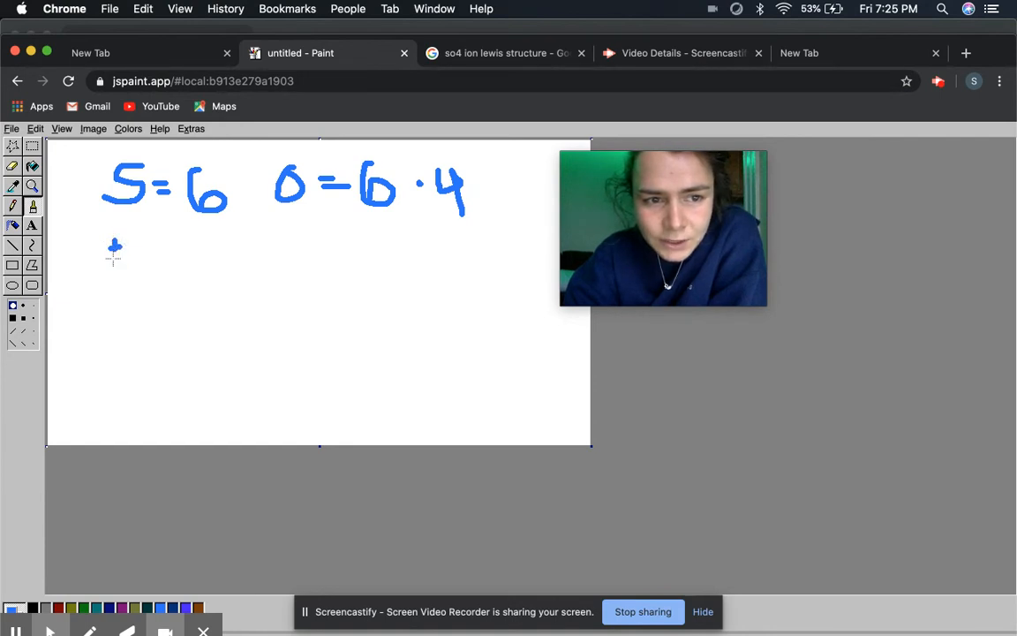
# Write +2 and the 32 VE total, then start the central S
pyautogui.moveTo(132, 234); pyautogui.dragTo(159, 265)
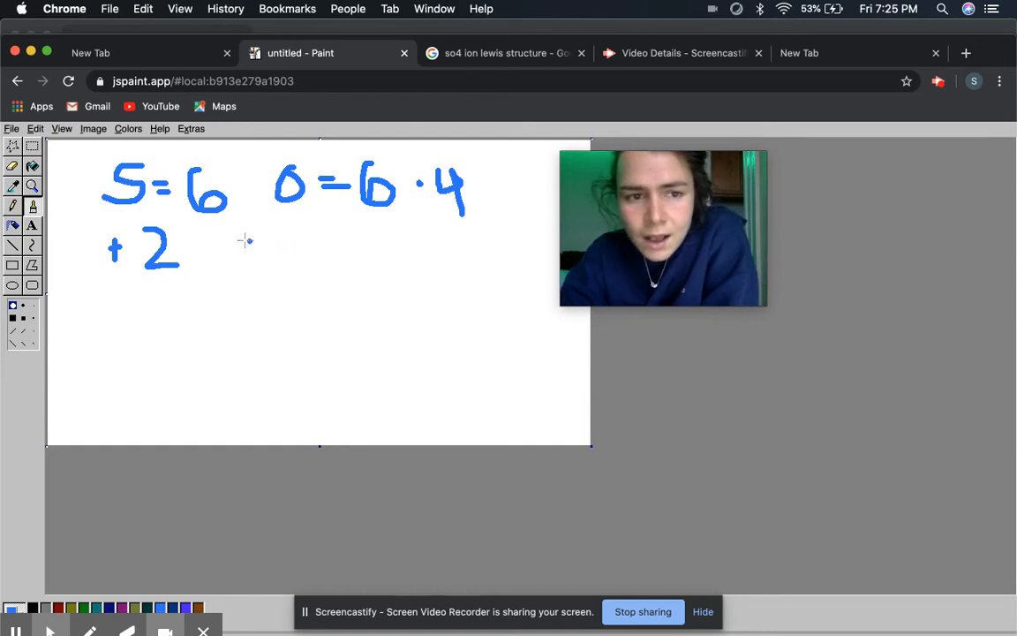
pyautogui.moveTo(299, 210)
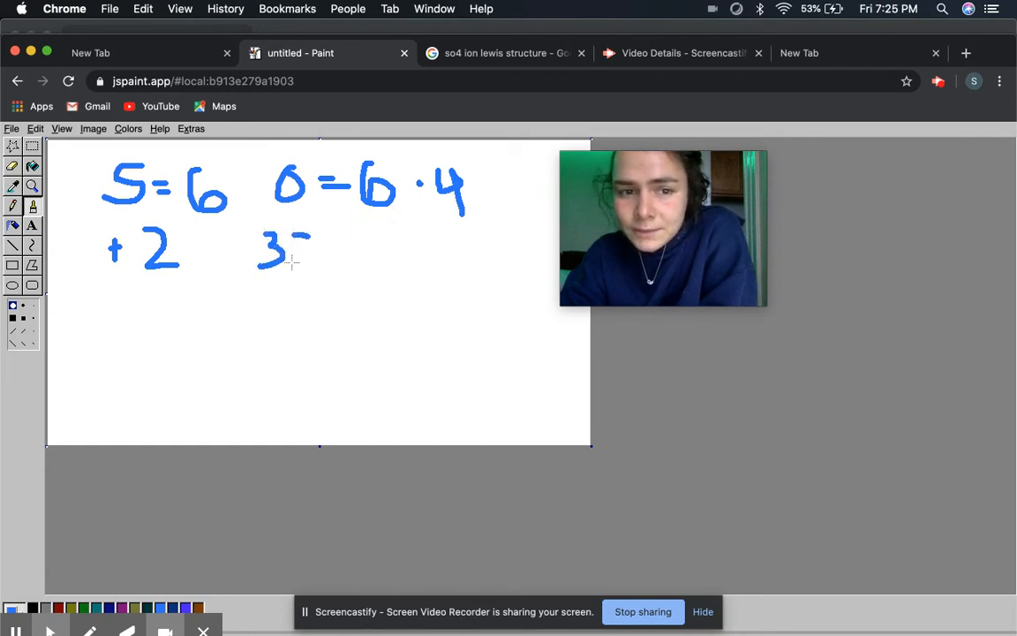
pyautogui.moveTo(301, 238); pyautogui.dragTo(317, 264)
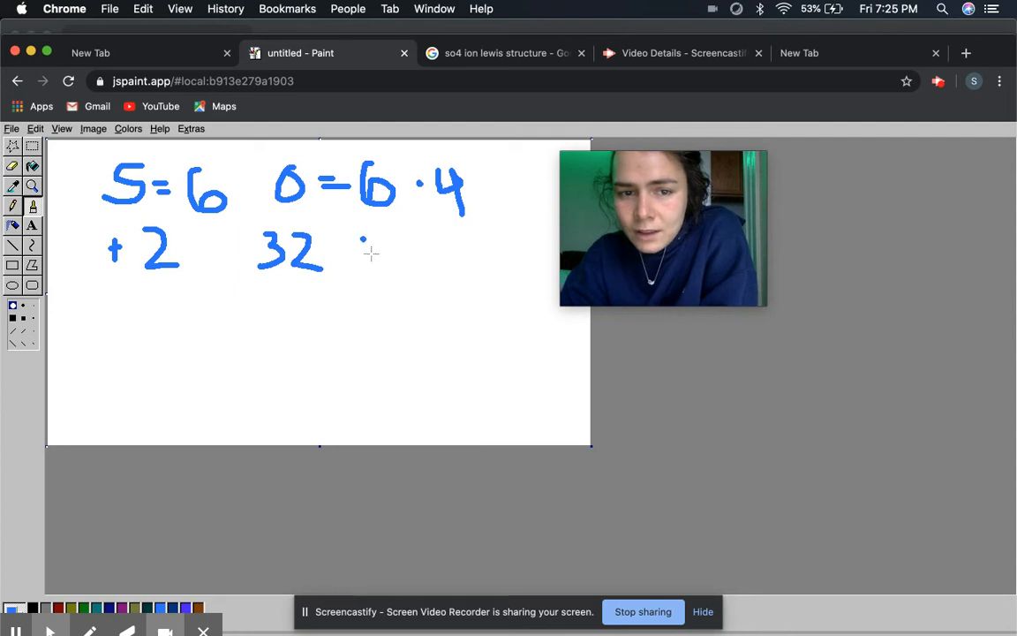
pyautogui.moveTo(362, 260); pyautogui.dragTo(424, 238)
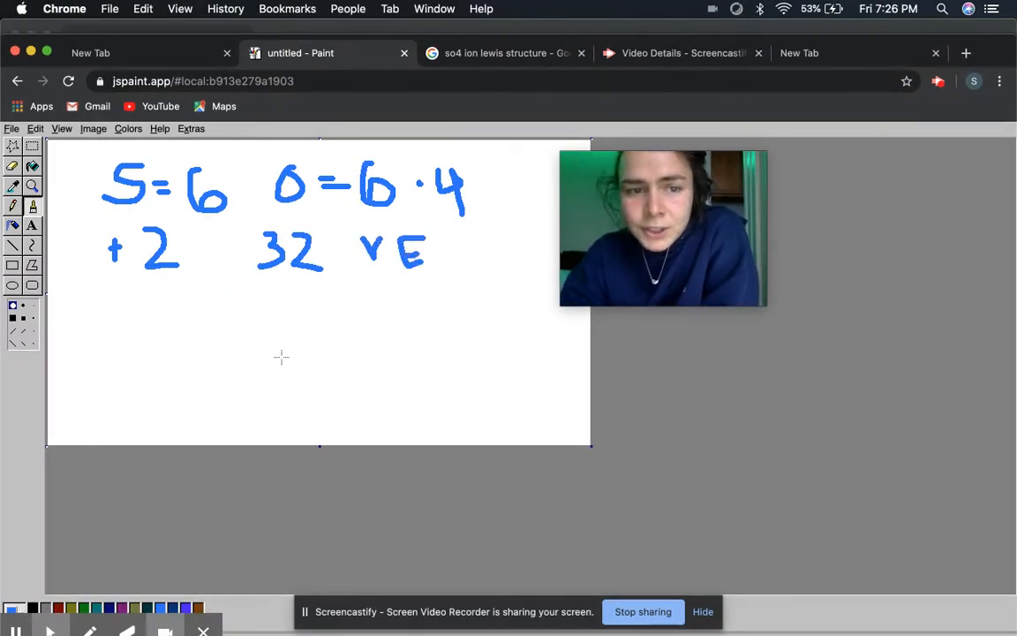
pyautogui.moveTo(274, 333); pyautogui.dragTo(256, 360)
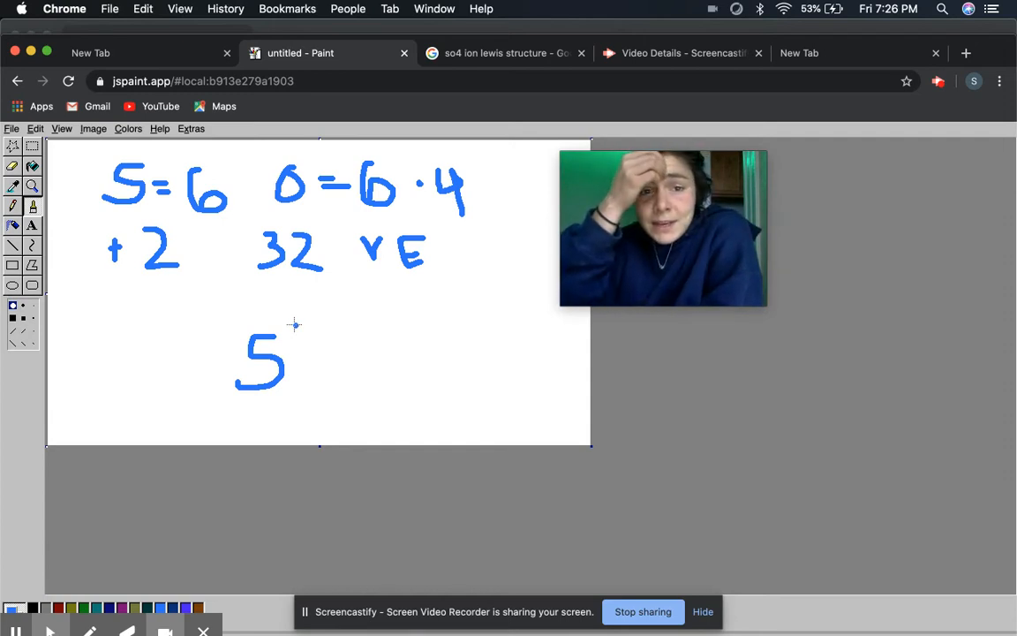
pyautogui.moveTo(263, 311)
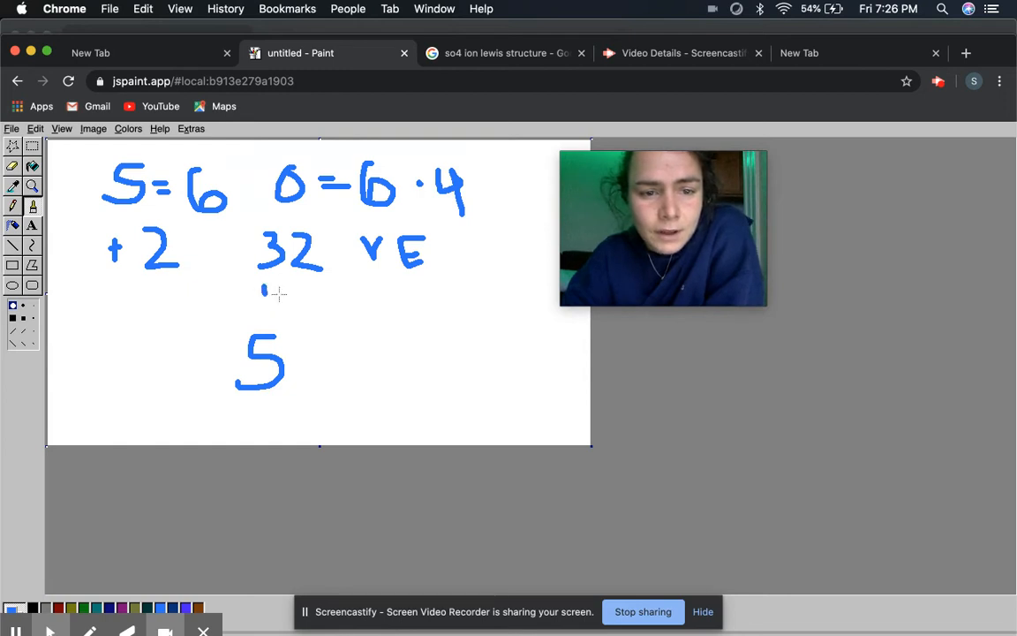
# Draw the oxygen above S and a bond extending right of S
pyautogui.moveTo(269, 283); pyautogui.dragTo(278, 317)
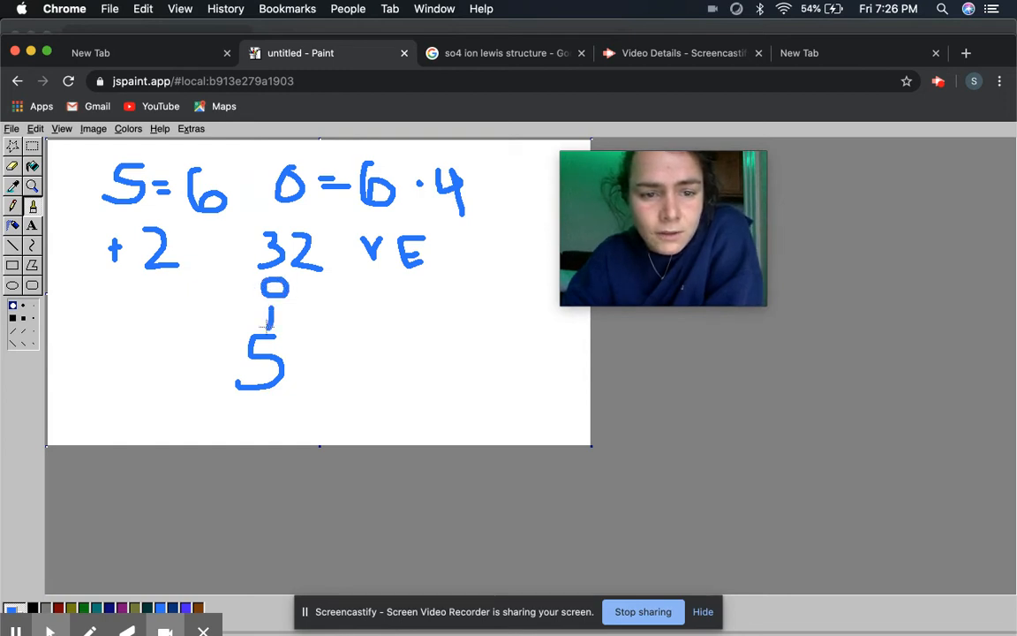
pyautogui.moveTo(294, 363); pyautogui.dragTo(325, 362)
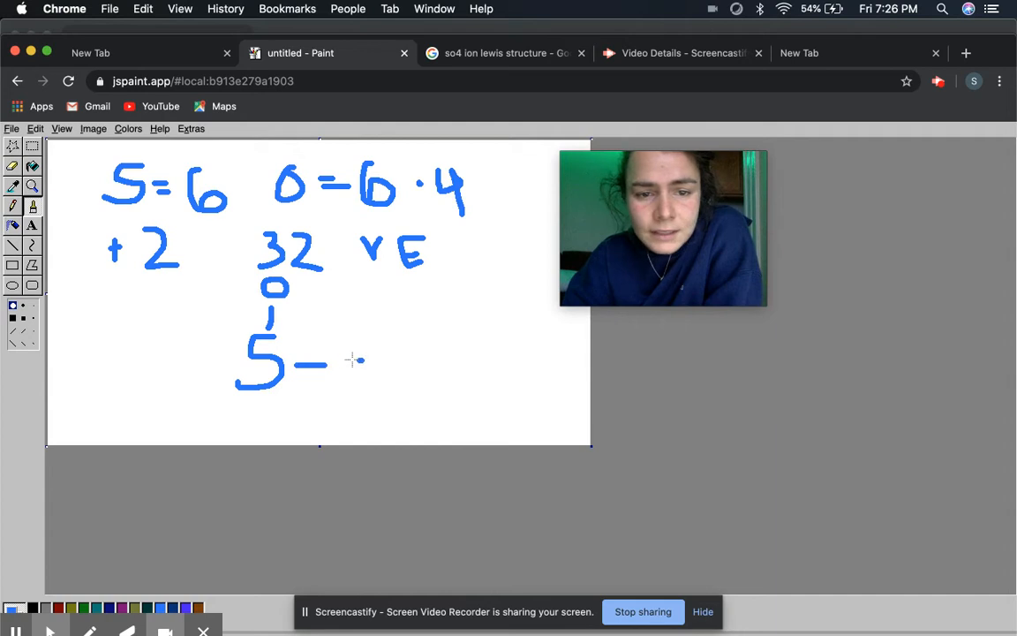
pyautogui.moveTo(353, 361); pyautogui.dragTo(370, 380)
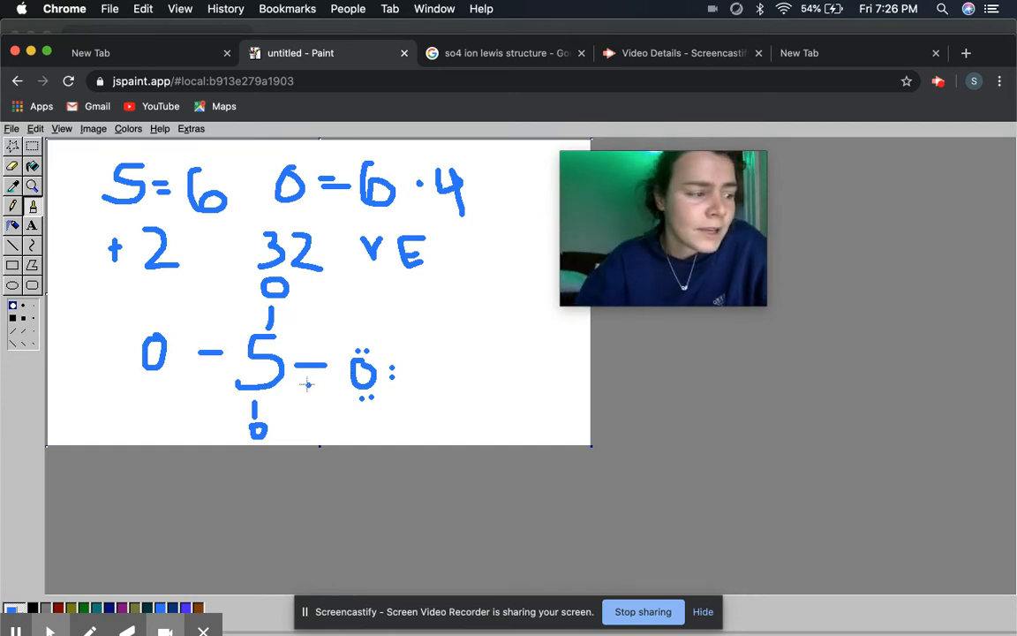
pyautogui.moveTo(451, 380)
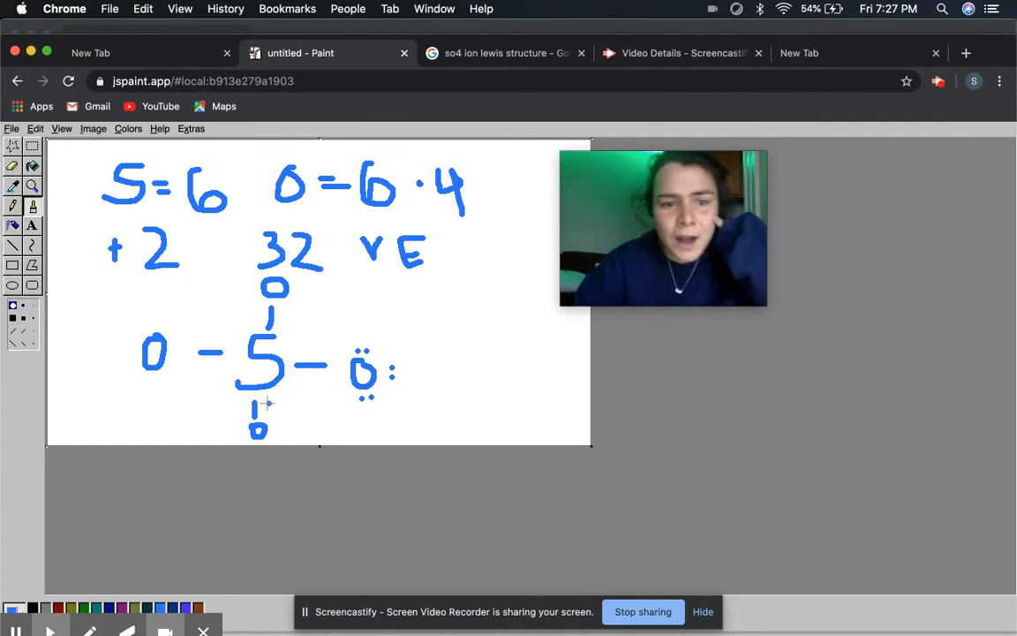
pyautogui.moveTo(223, 370)
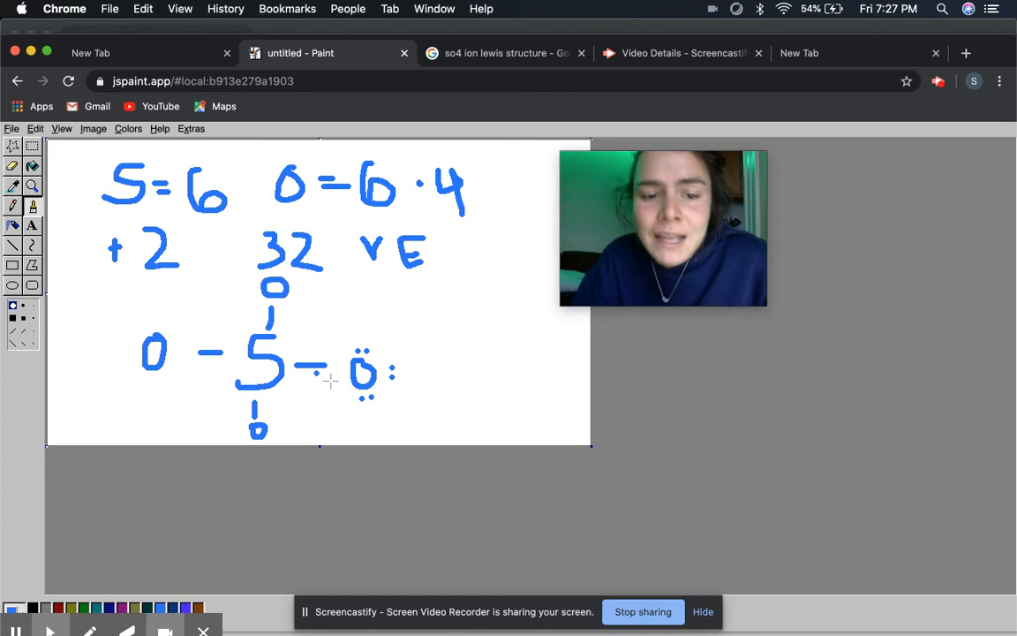
# Add a second line to make the right S–O bond double
pyautogui.moveTo(292, 371); pyautogui.dragTo(326, 370)
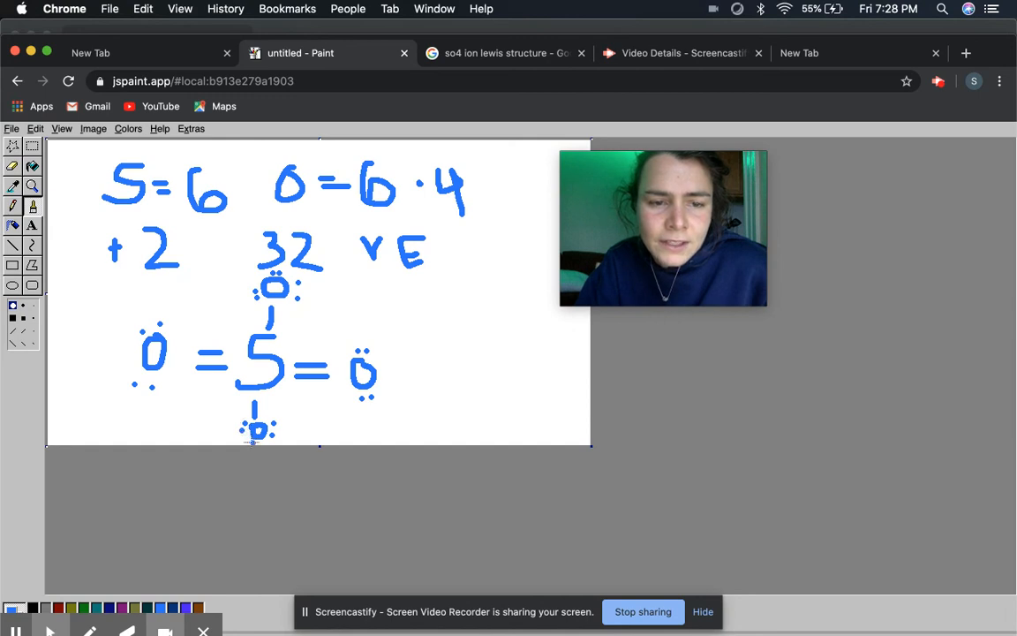
pyautogui.moveTo(426, 429)
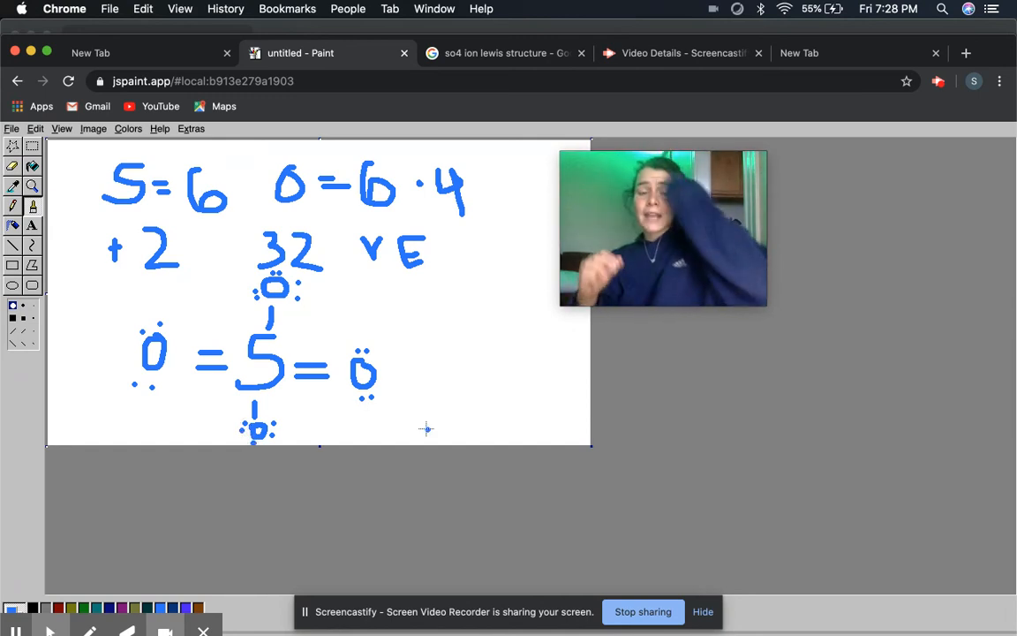
pyautogui.moveTo(327, 285)
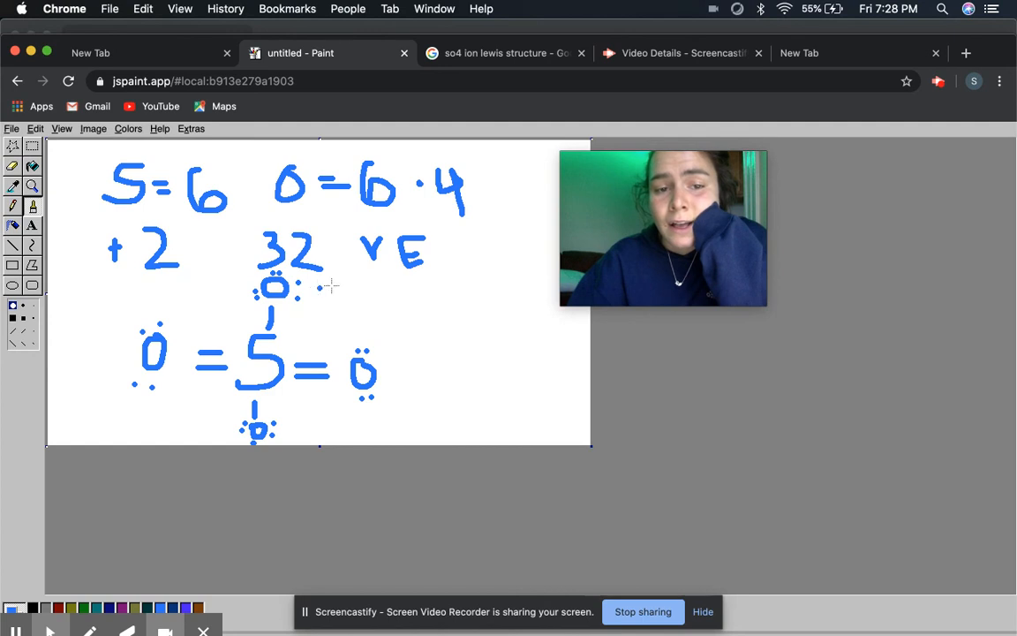